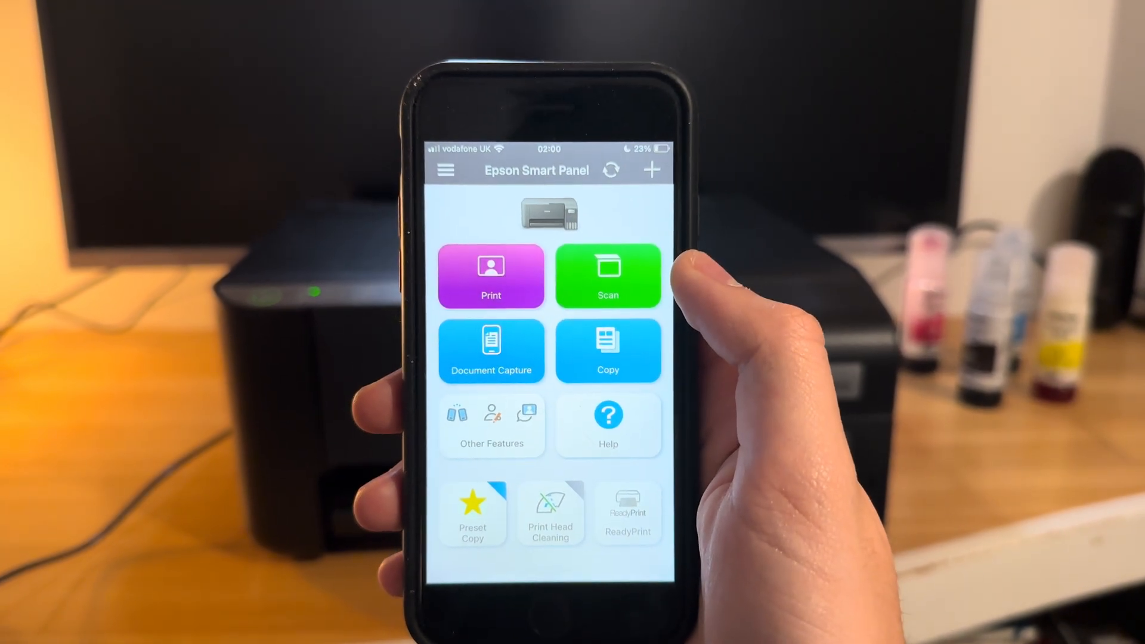
# Start a new scan and keep PDF as the output file format in Image Format settings
pyautogui.click(607, 275)
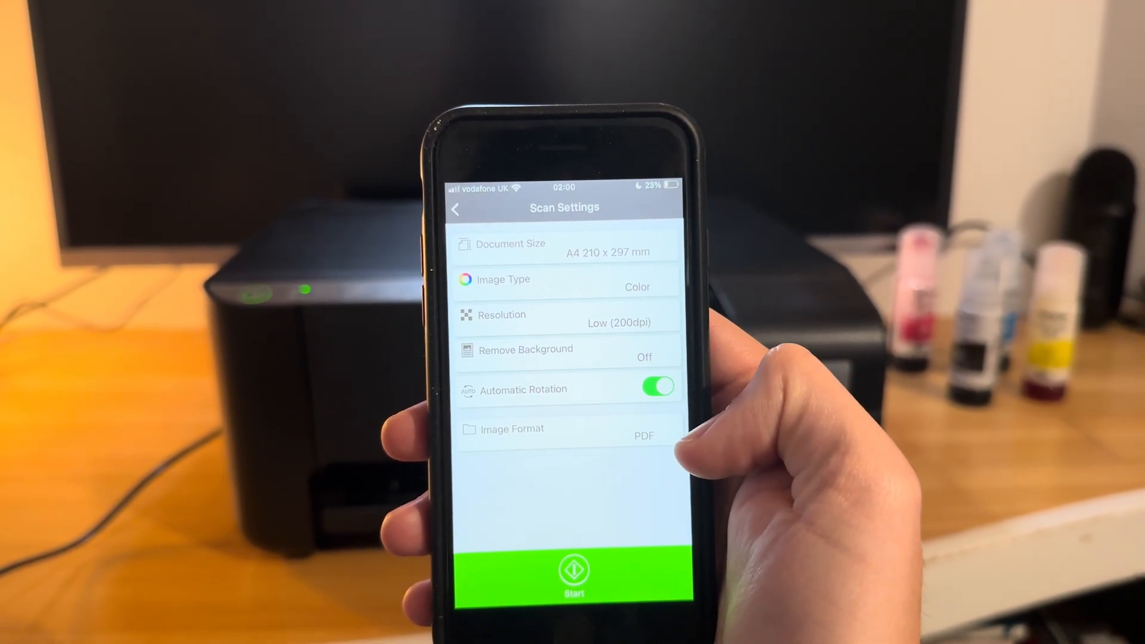
pyautogui.click(564, 431)
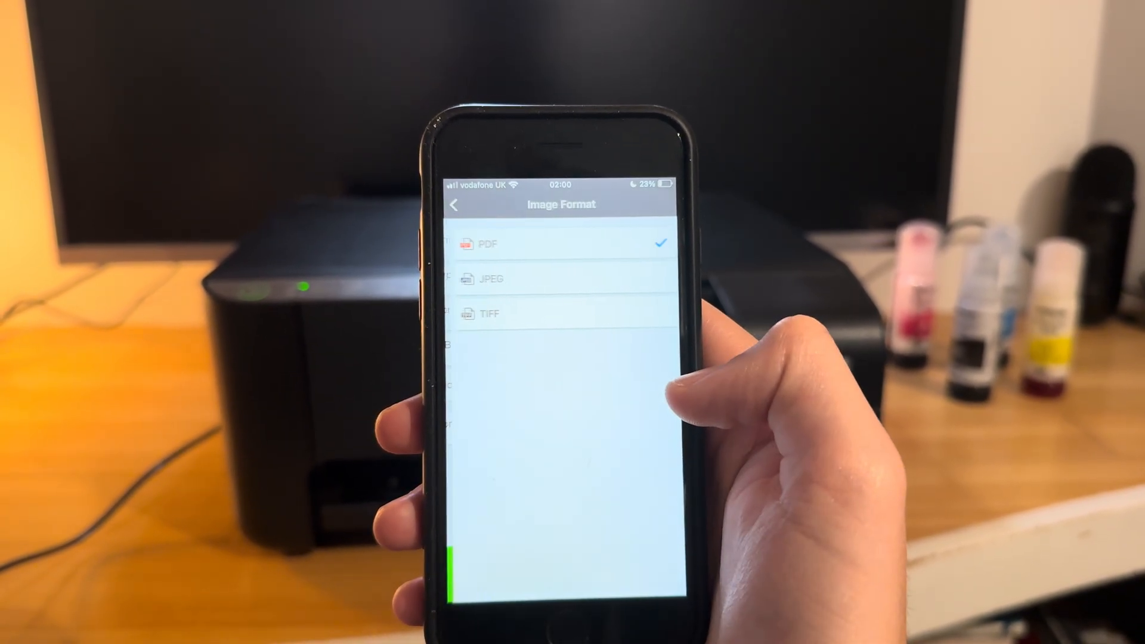
pyautogui.click(455, 202)
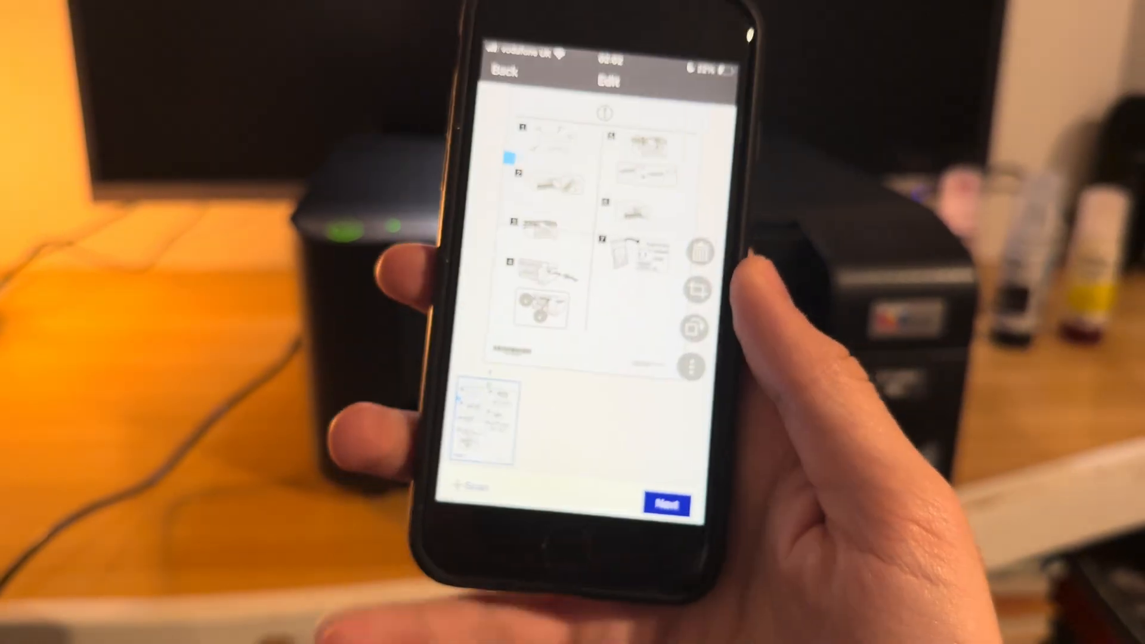
pyautogui.click(665, 504)
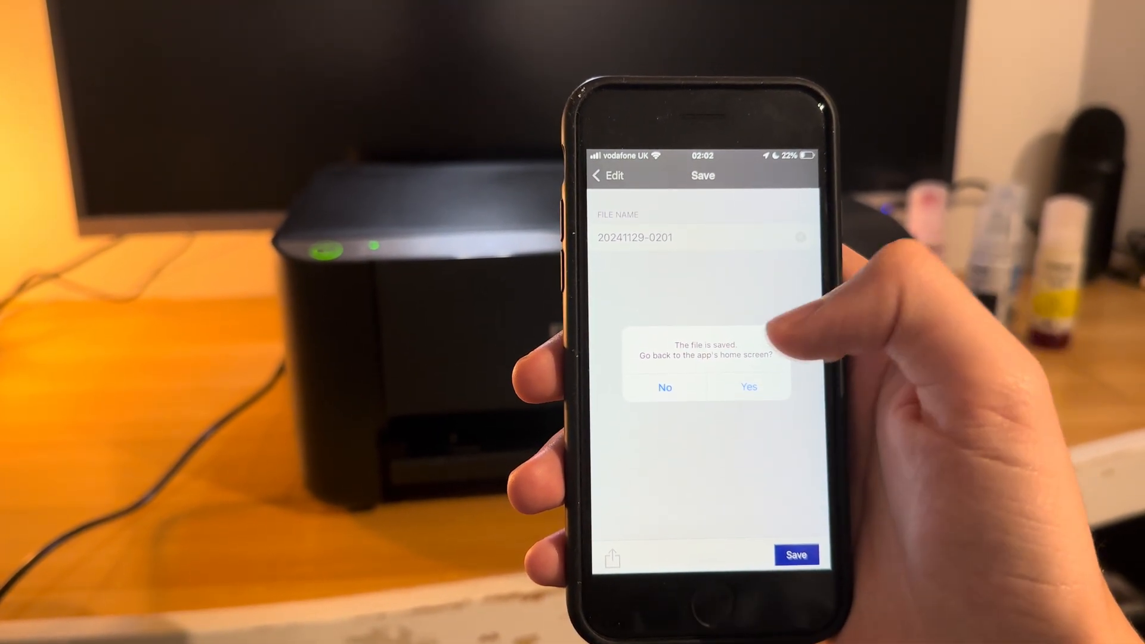
pyautogui.click(747, 386)
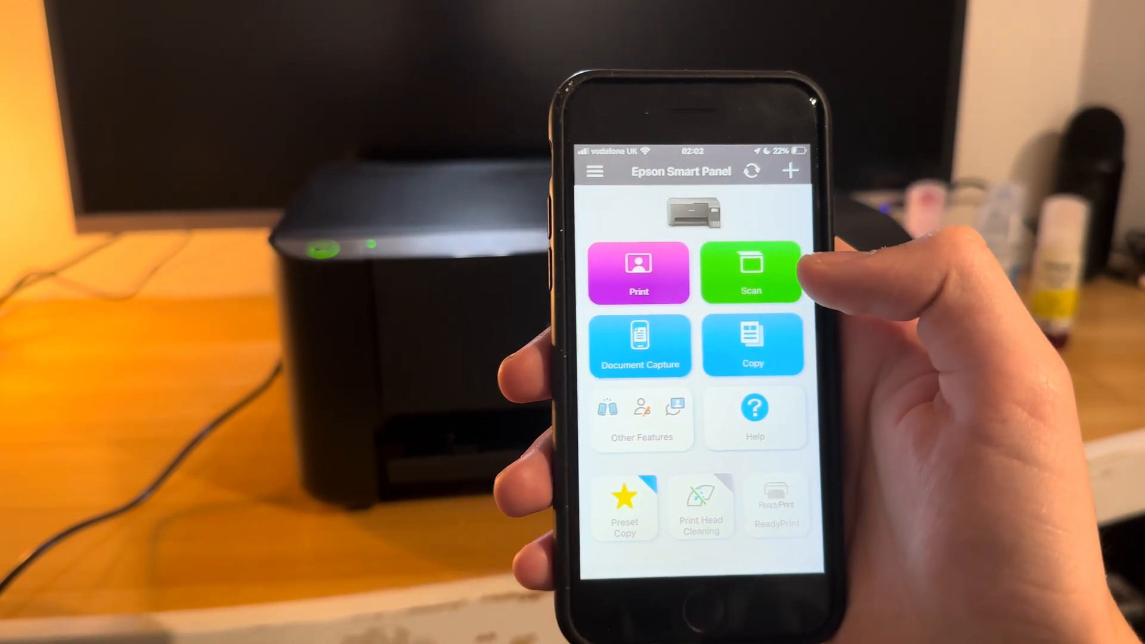